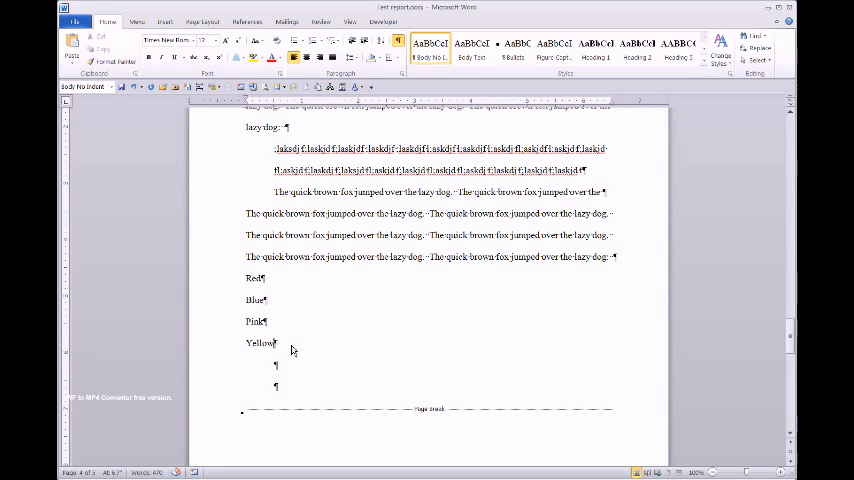
- Type 'Orange' on a new line after Yellow
{"action": "type", "text": "Oreal"}
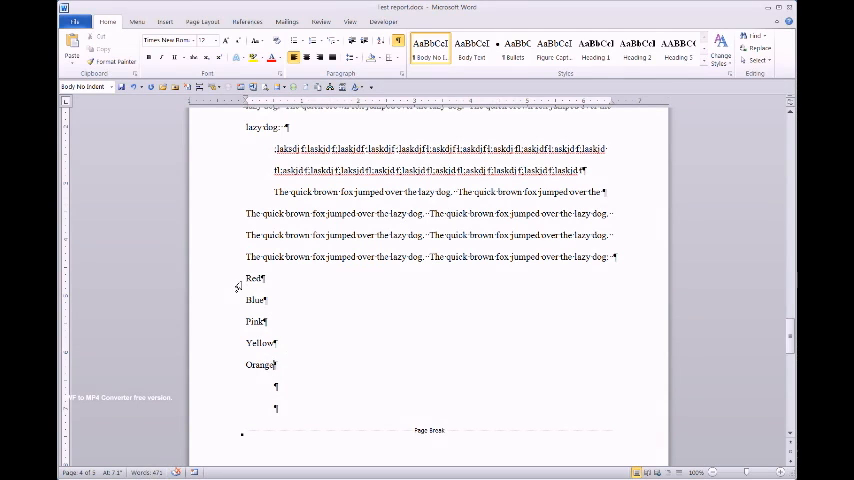
- Apply the Bullets style to the five colour lines Red, Blue, Pink, Yellow and Orange
{"action": "left_click_drag", "start_coordinate": [248, 278], "coordinate": [265, 365]}
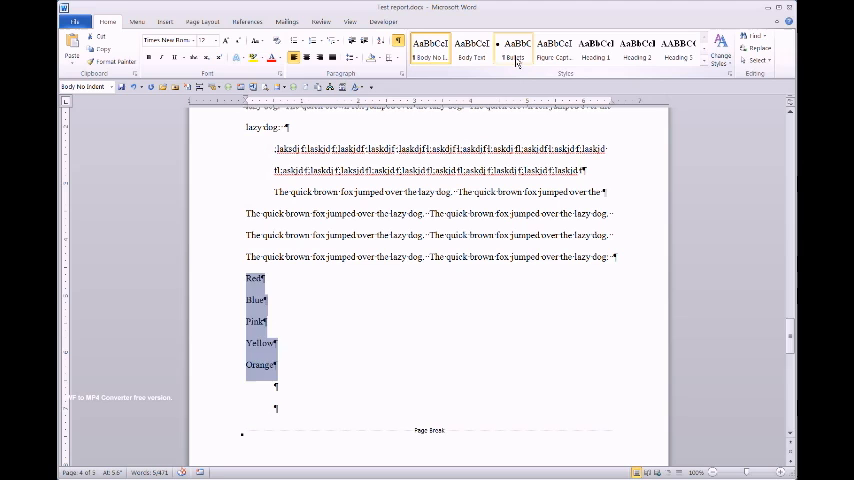
{"action": "left_click", "coordinate": [296, 40]}
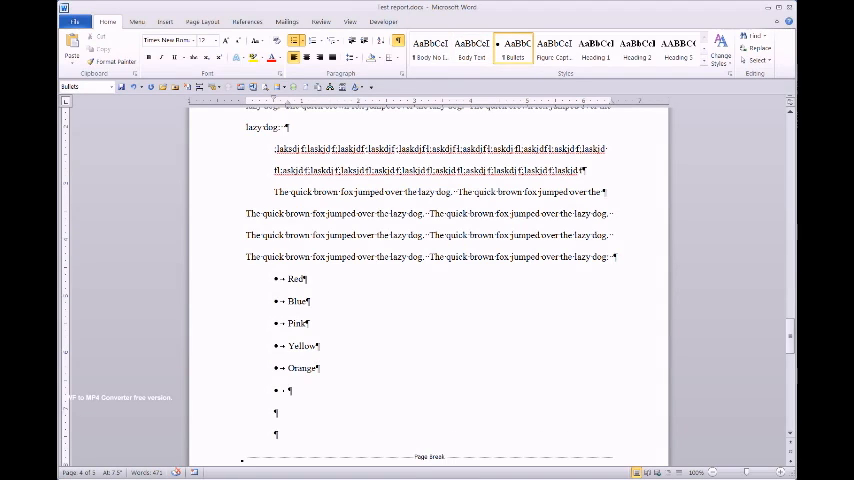
- Undo the Bullets style and the Orange line, leaving plain Red, Blue, Pink, Yellow
{"action": "type", "text": "asdflkjasd;lfkjas;ldkfja;lskdjf"}
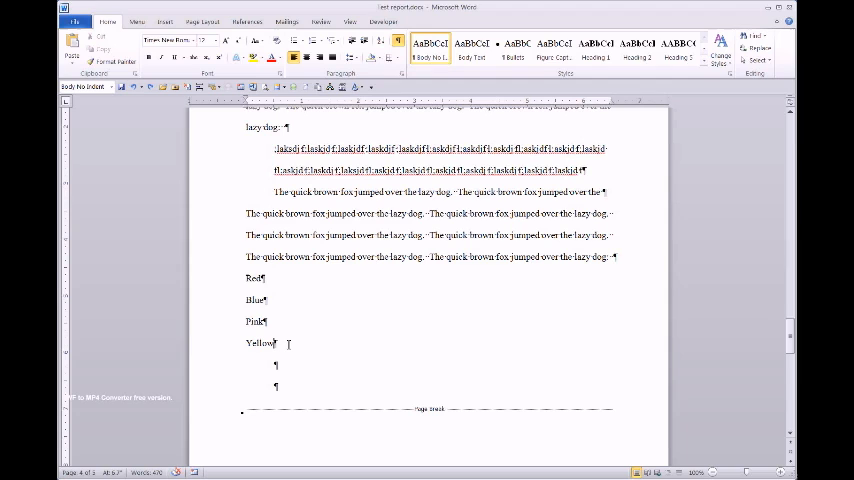
- Apply the Bullets style to the lines Red, Blue, Pink and Yellow
{"action": "left_click_drag", "start_coordinate": [248, 278], "coordinate": [270, 345]}
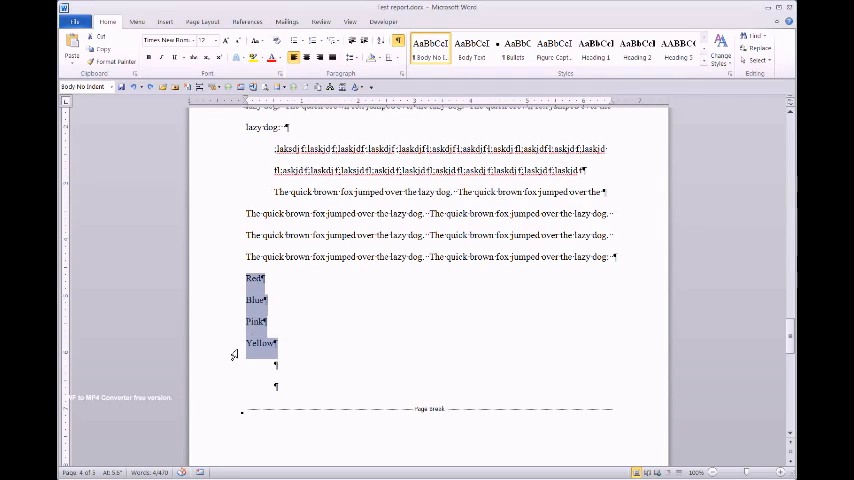
{"action": "left_click", "coordinate": [291, 40]}
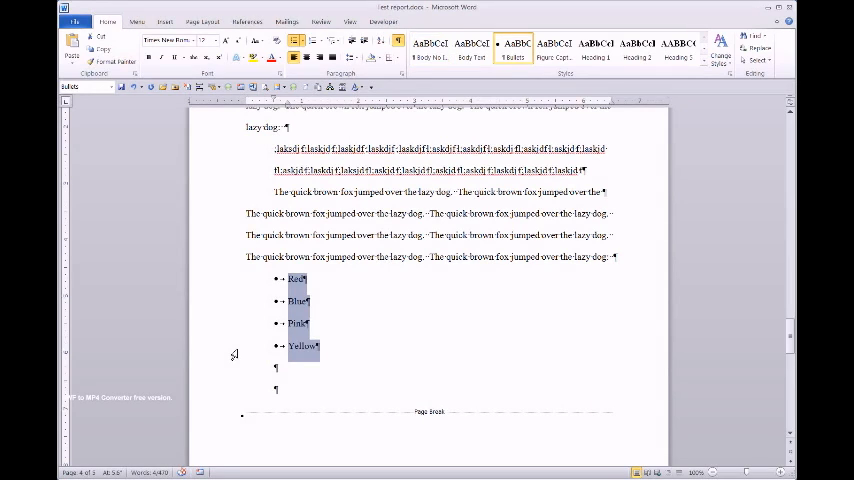